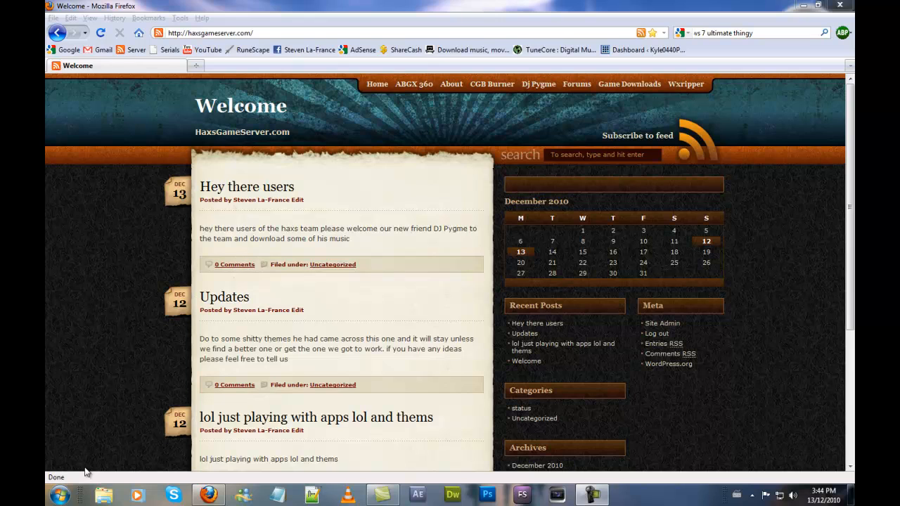
pyautogui.moveTo(304, 44)
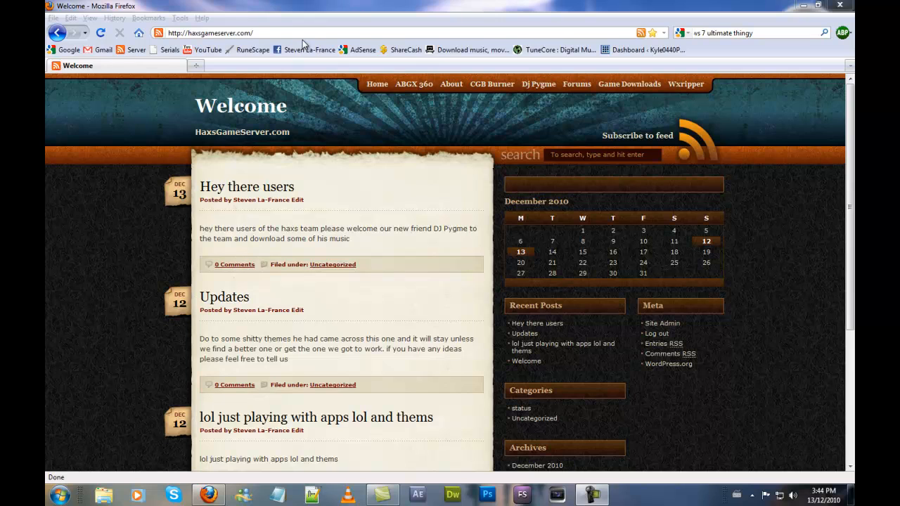
# Go to the router's login page at 192.168.0.1 in the address bar.
pyautogui.click(211, 34)
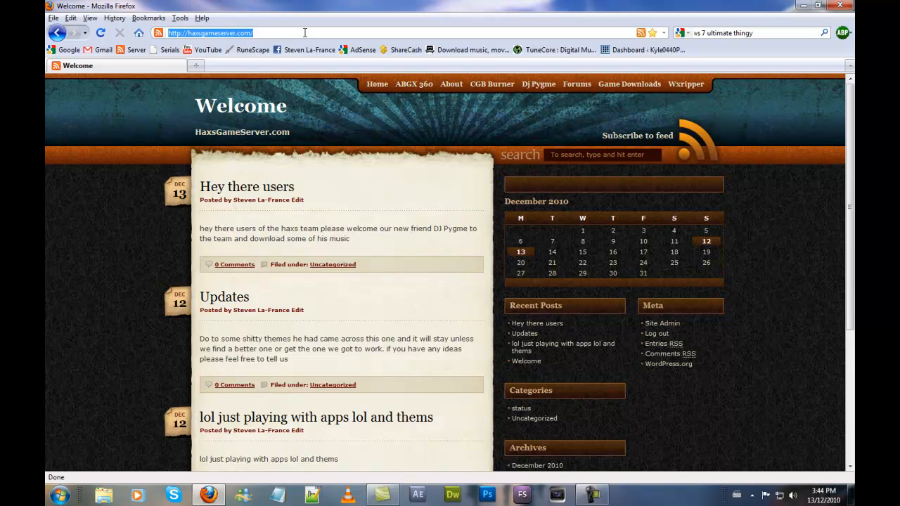
pyautogui.write('192.168.0.1/')
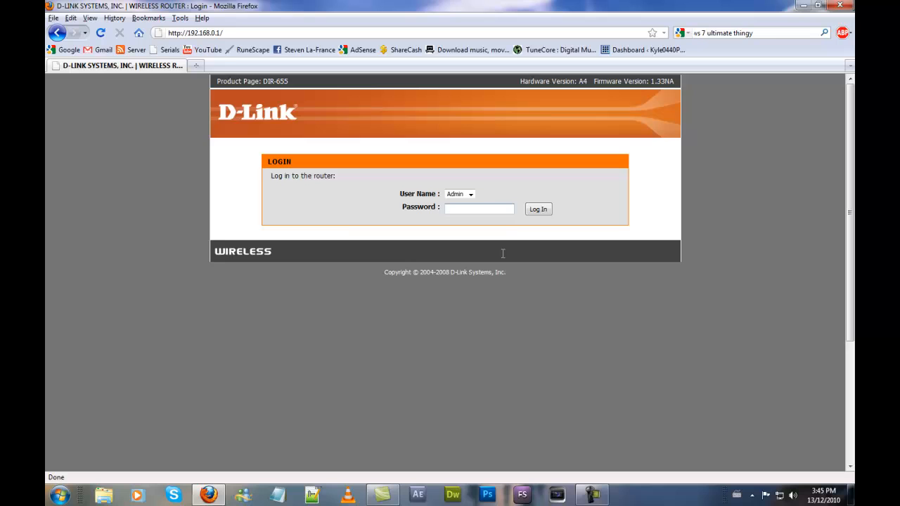
# Sign in to the router admin with the admin password.
pyautogui.click(479, 208)
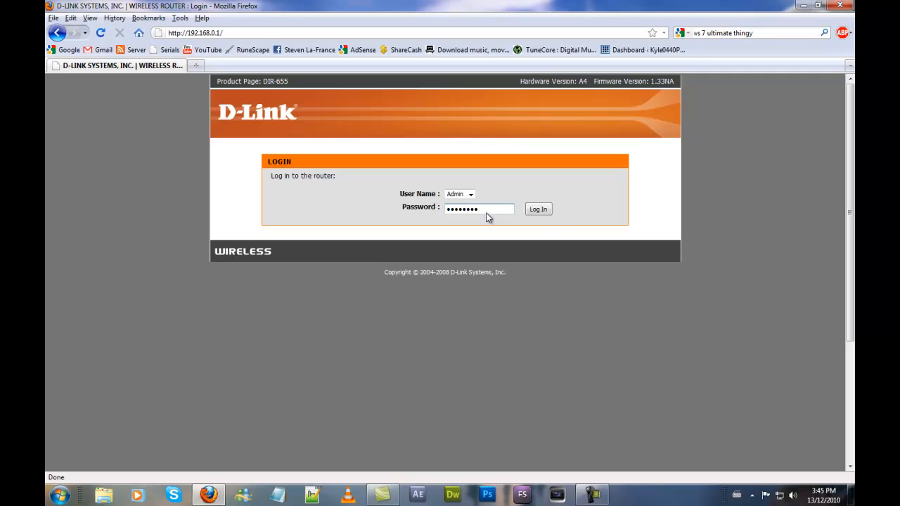
pyautogui.click(538, 208)
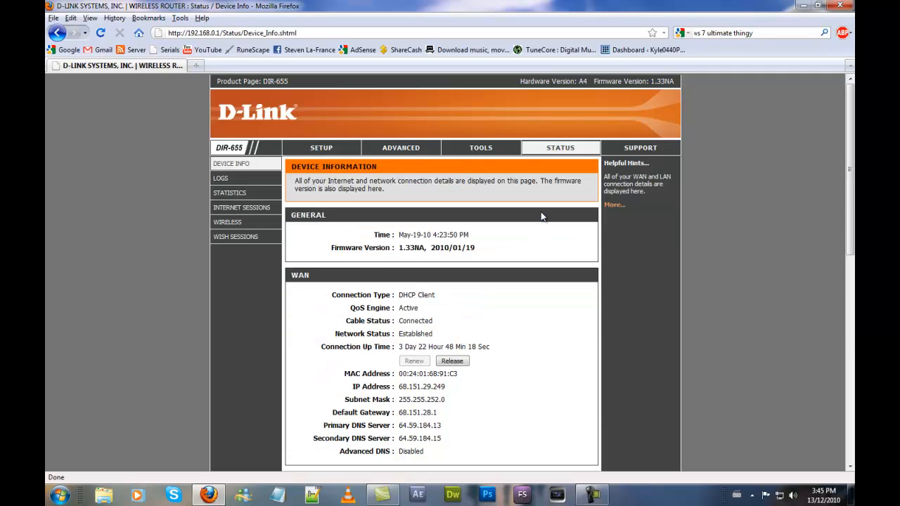
pyautogui.moveTo(401, 147)
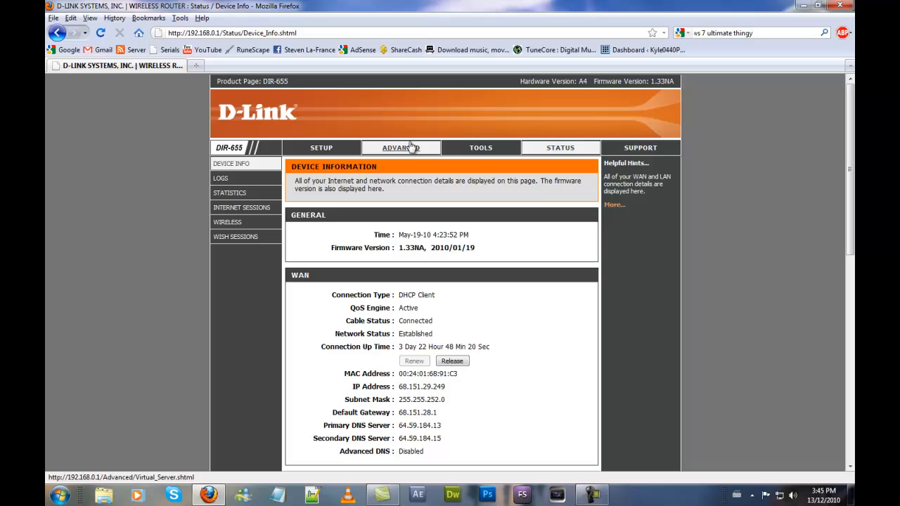
# Reach the Port Forwarding rules list under the ADVANCED section.
pyautogui.click(399, 147)
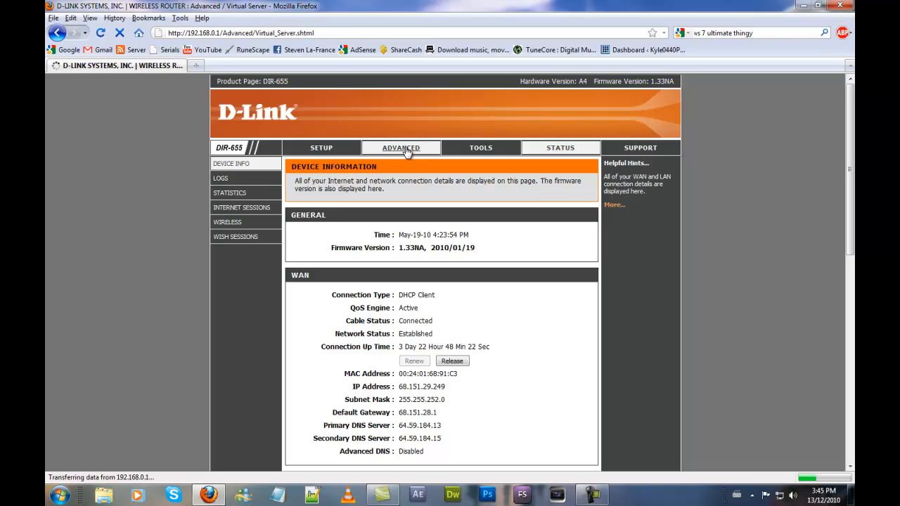
pyautogui.click(400, 148)
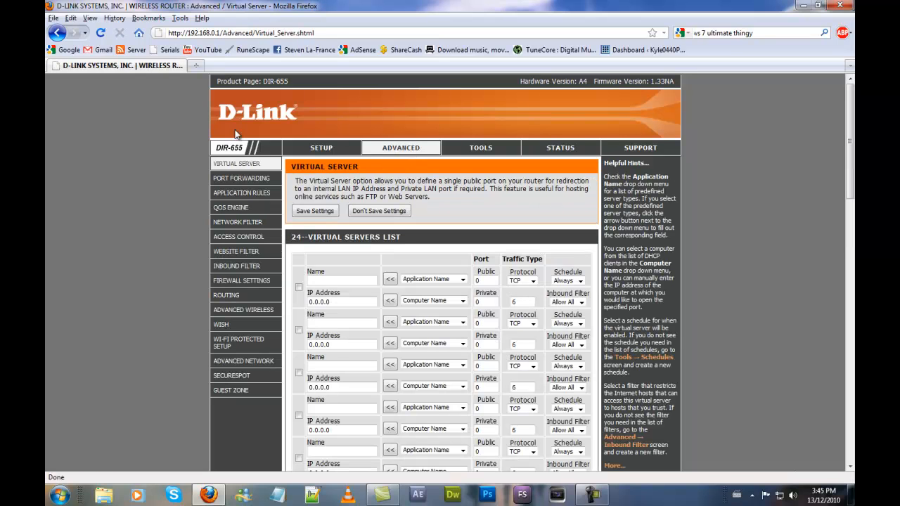
pyautogui.click(242, 178)
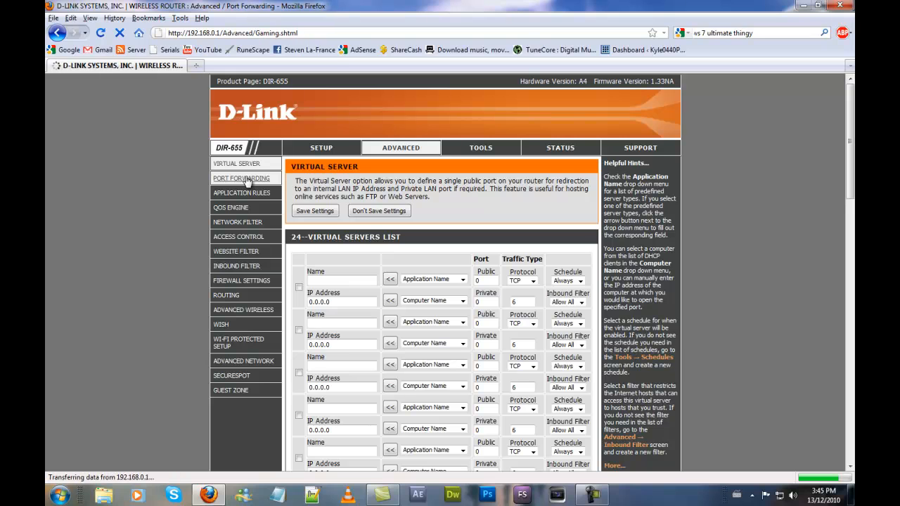
pyautogui.click(242, 179)
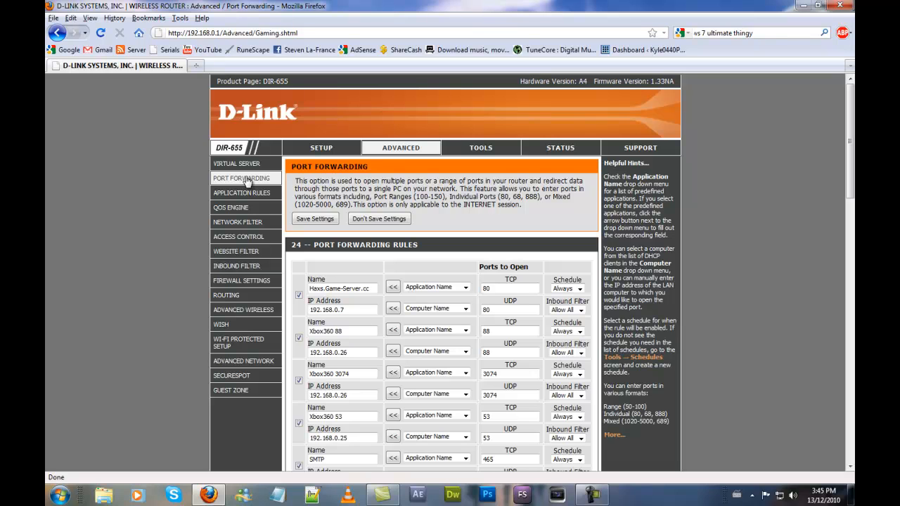
pyautogui.moveTo(245, 177)
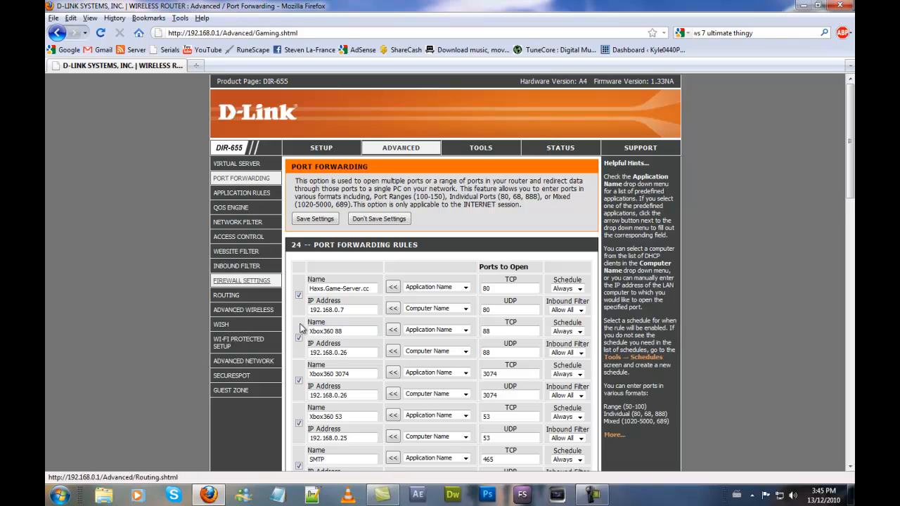
# Save the port forwarding settings and choose Reboot Later on the notice.
pyautogui.scroll(-3)
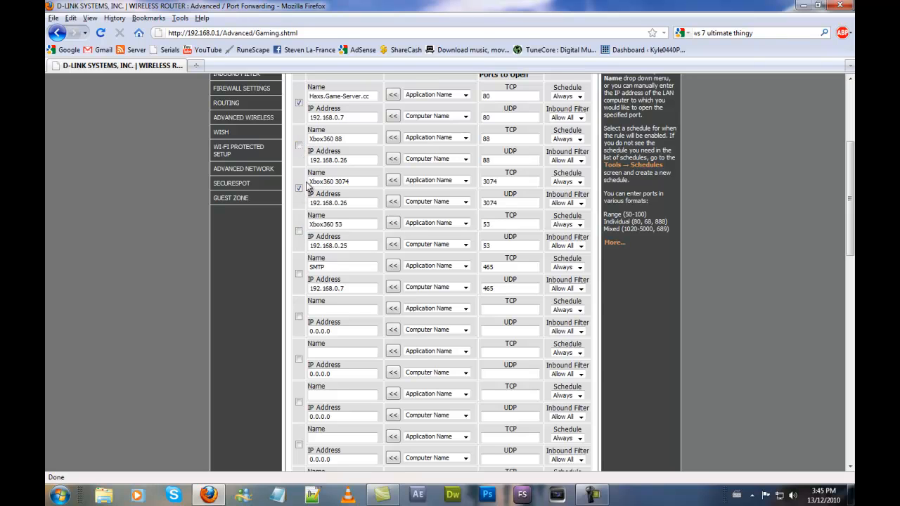
pyautogui.scroll(3)
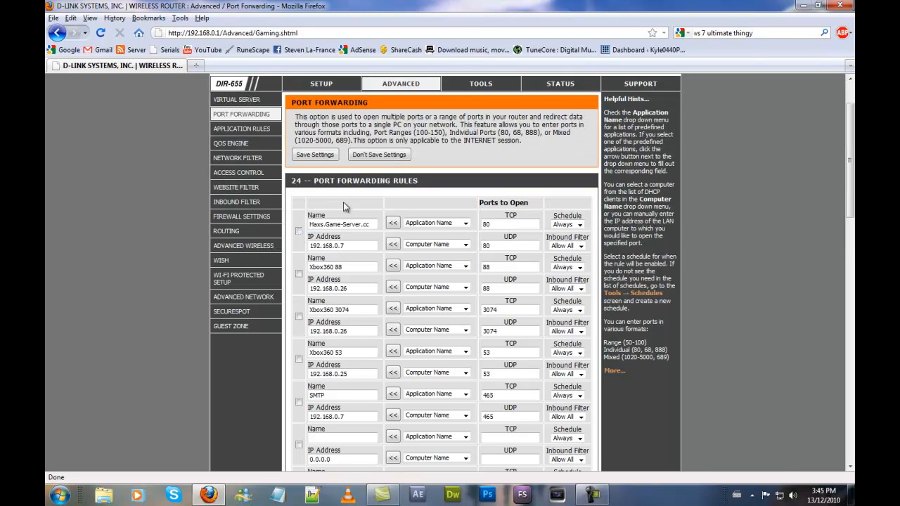
pyautogui.click(315, 153)
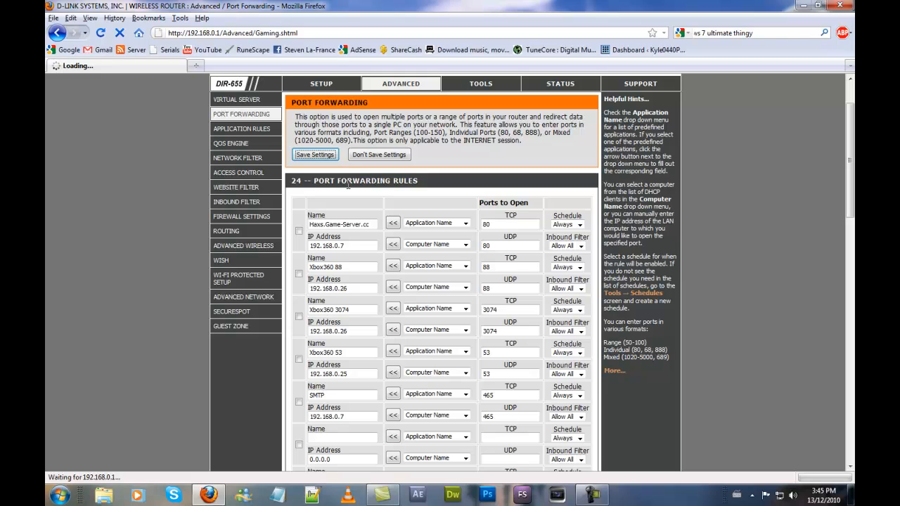
pyautogui.click(315, 153)
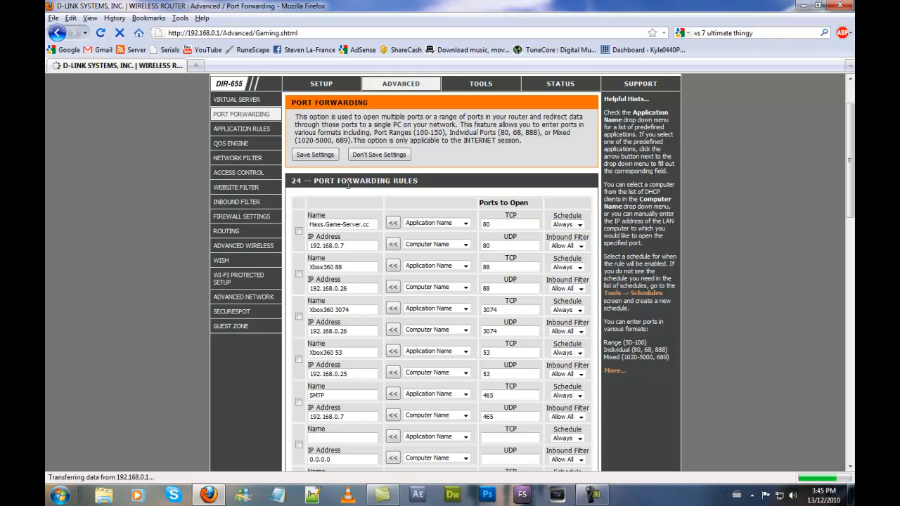
pyautogui.click(315, 154)
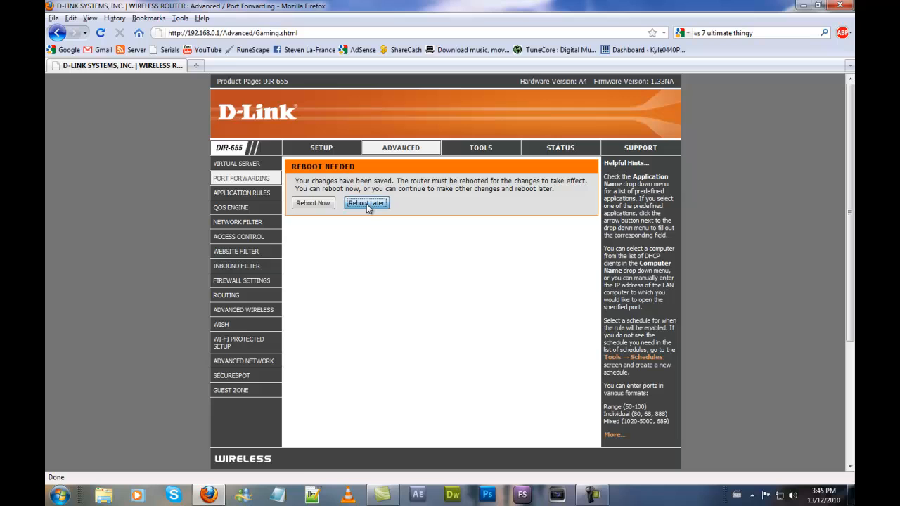
pyautogui.click(366, 202)
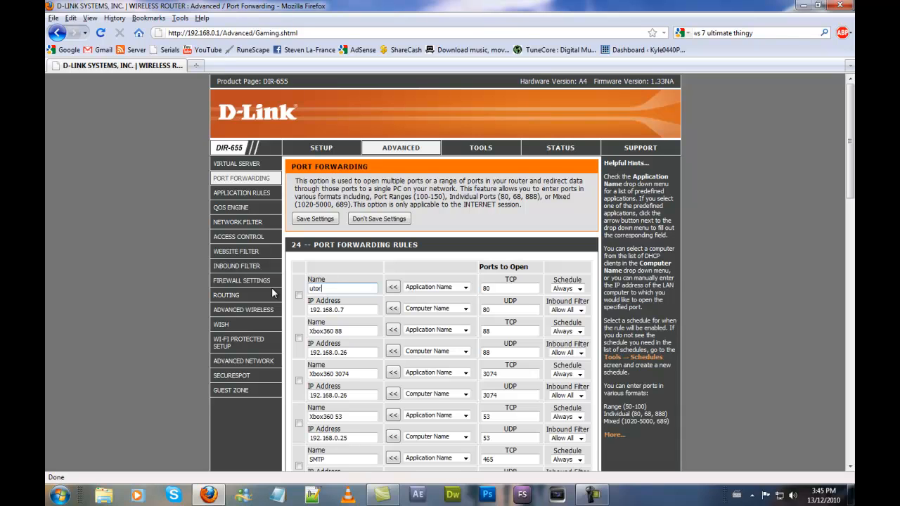
# Name the first rule utorrent with port 6888 and pick the target computer 192.168.0.198.
pyautogui.write('rent')
pyautogui.click(511, 288)
pyautogui.write('6888')
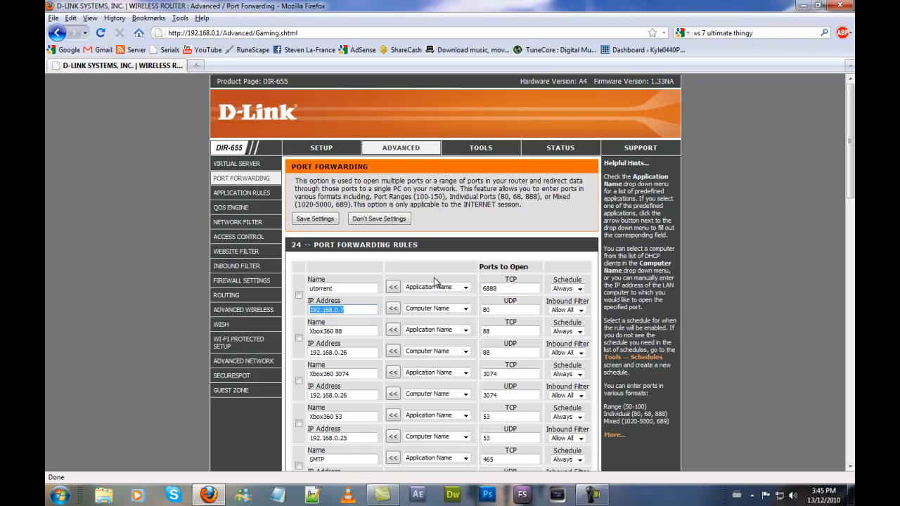
pyautogui.click(464, 310)
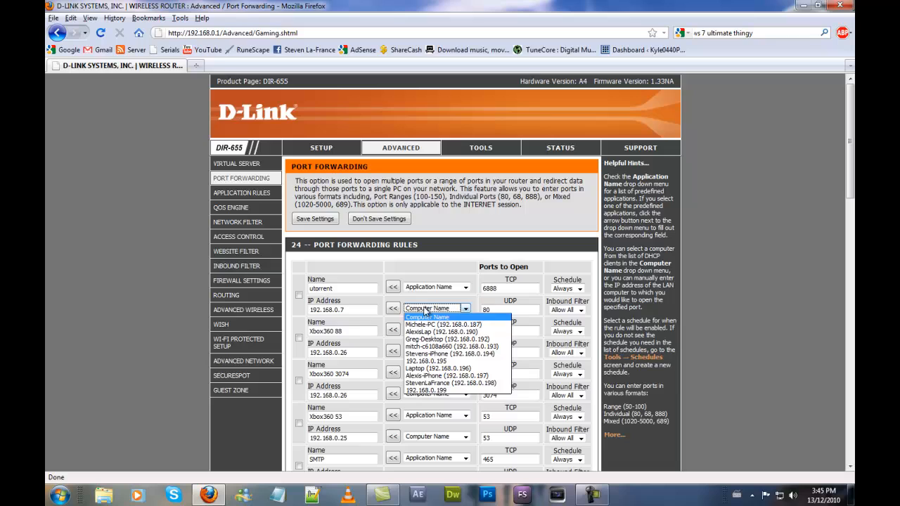
pyautogui.moveTo(457, 339)
pyautogui.write('6888')
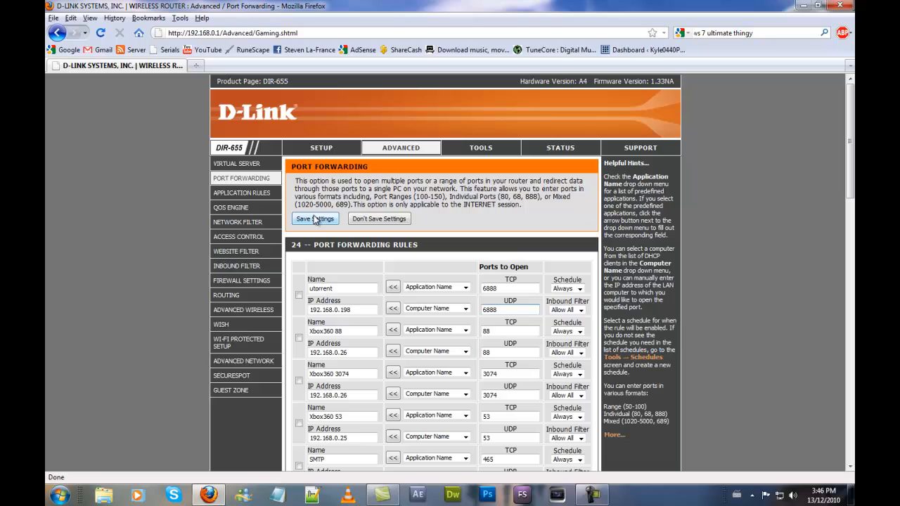
# Save the utorrent rule, choose Reboot Now, and reload the page after the restart.
pyautogui.click(315, 220)
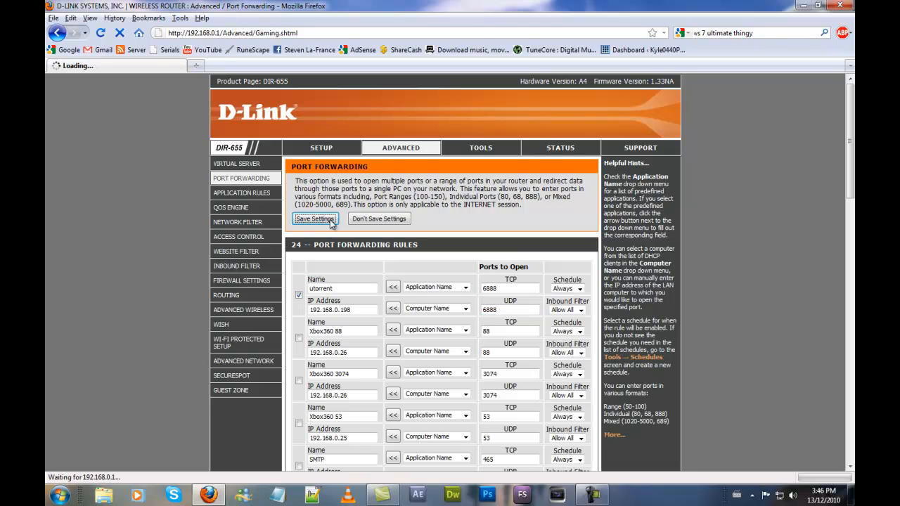
pyautogui.click(315, 219)
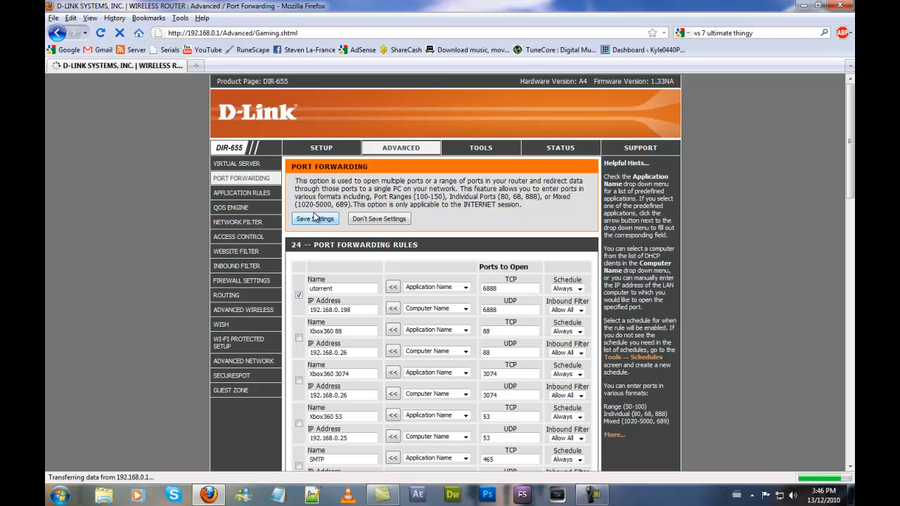
pyautogui.click(315, 219)
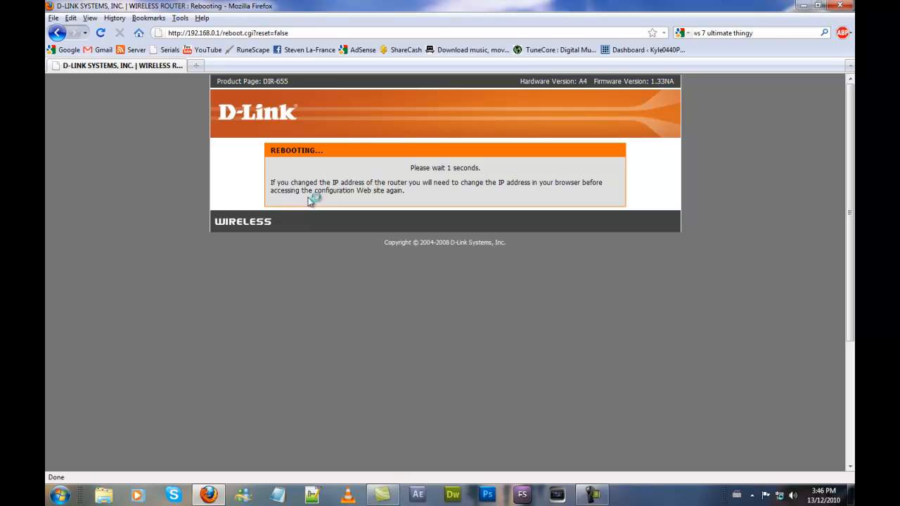
pyautogui.click(101, 33)
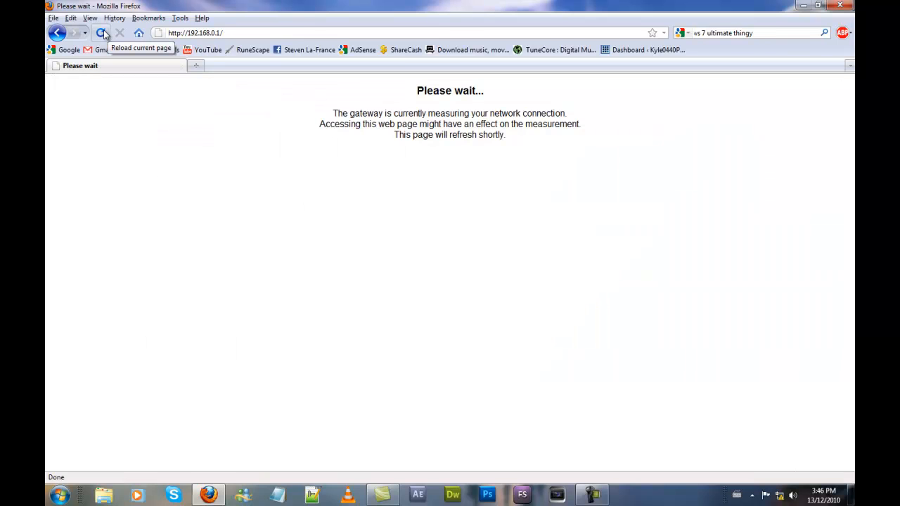
# Log in again with the admin password and enter the ADVANCED section.
pyautogui.click(102, 34)
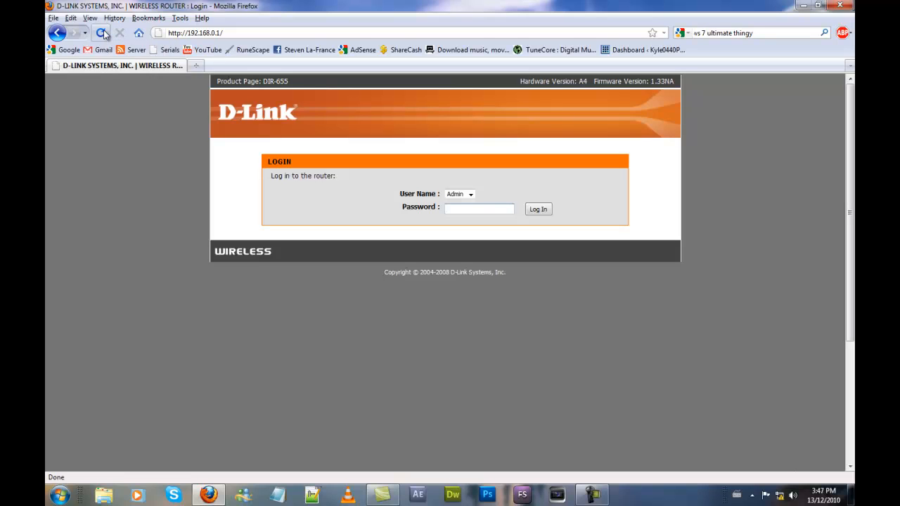
pyautogui.click(538, 208)
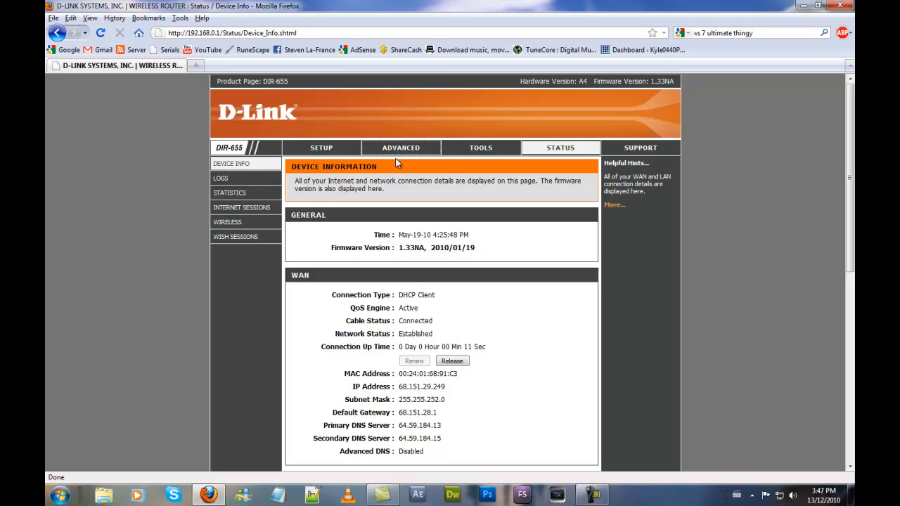
pyautogui.click(400, 147)
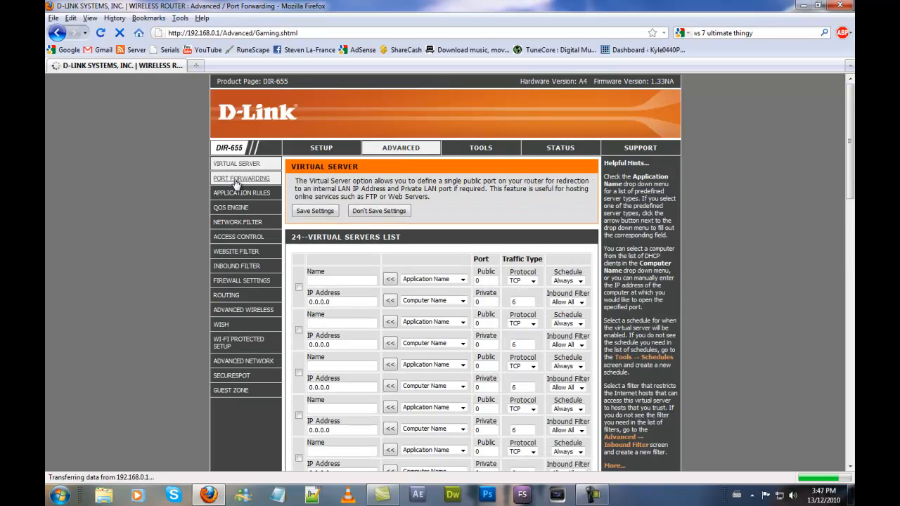
# Show the Port Forwarding rules with the utorrent rule for port 6888 still listed.
pyautogui.click(242, 178)
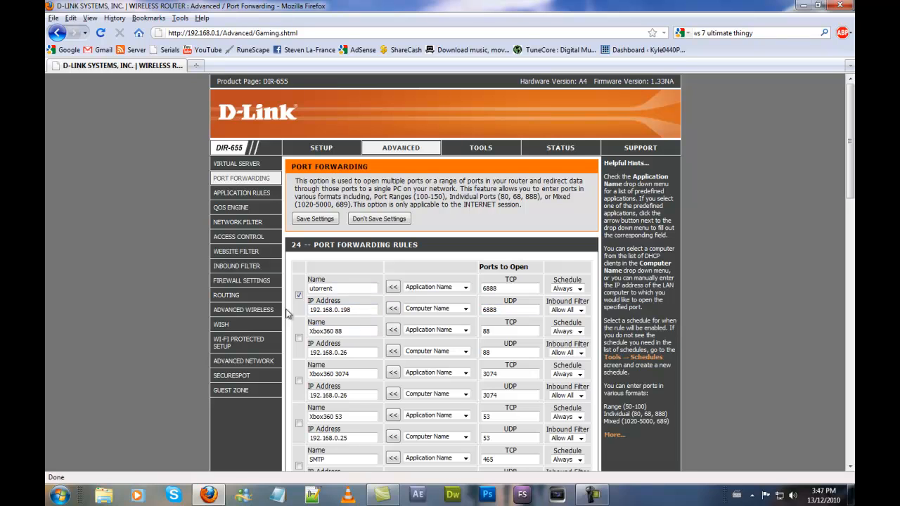
pyautogui.click(509, 288)
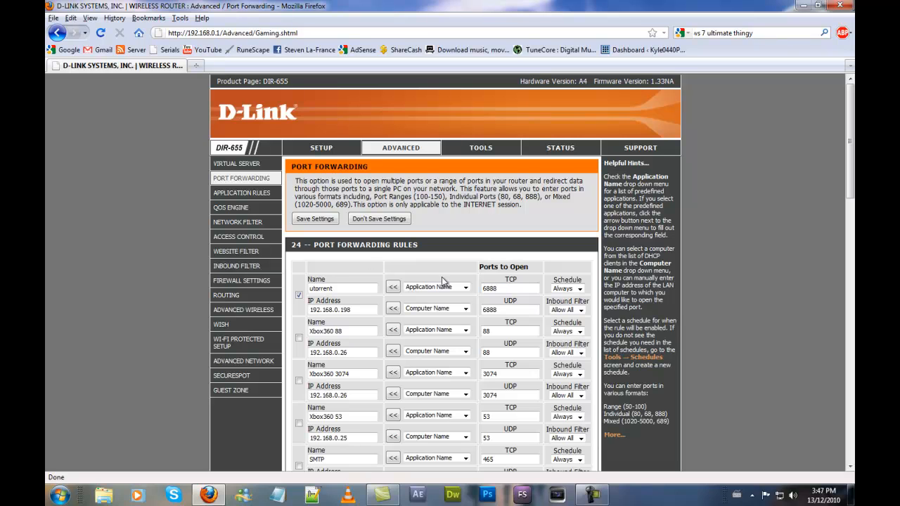
pyautogui.moveTo(443, 281)
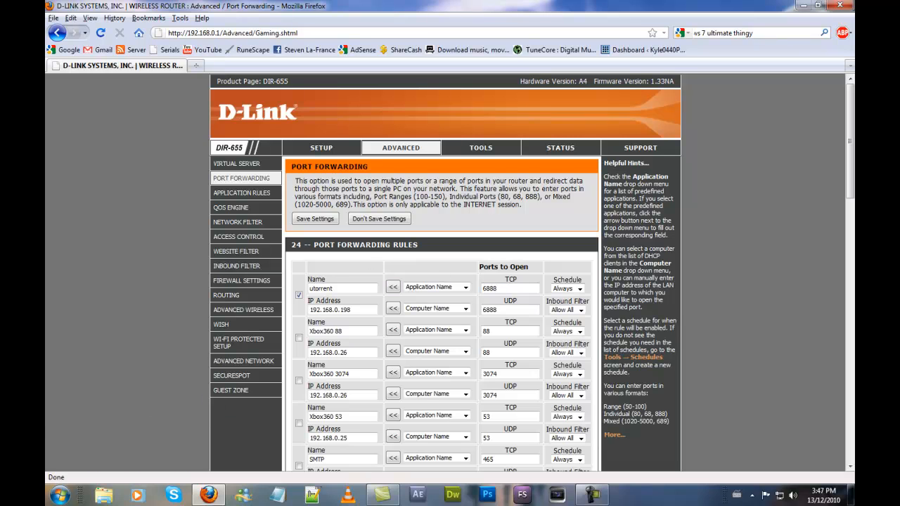